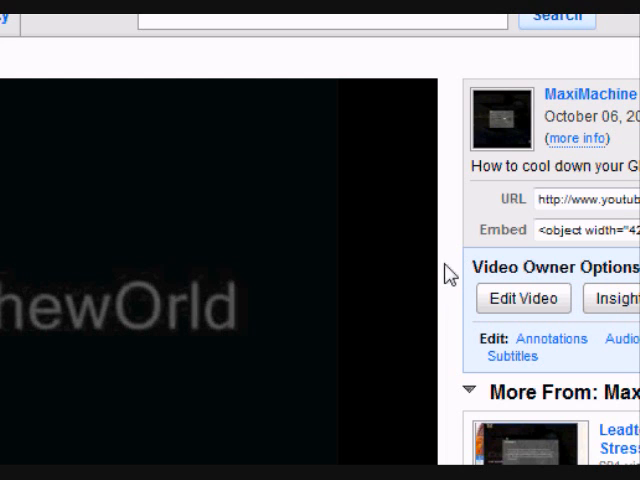
Step: Scroll through the page and highlight the comment about lacking advanced options
scroll(down, 3)
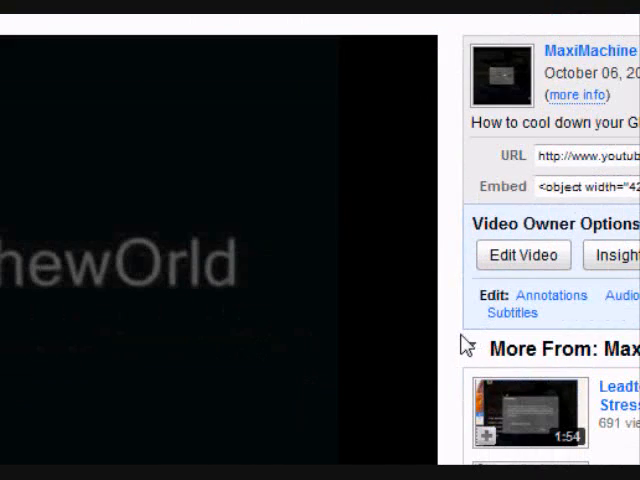
scroll(down, 3)
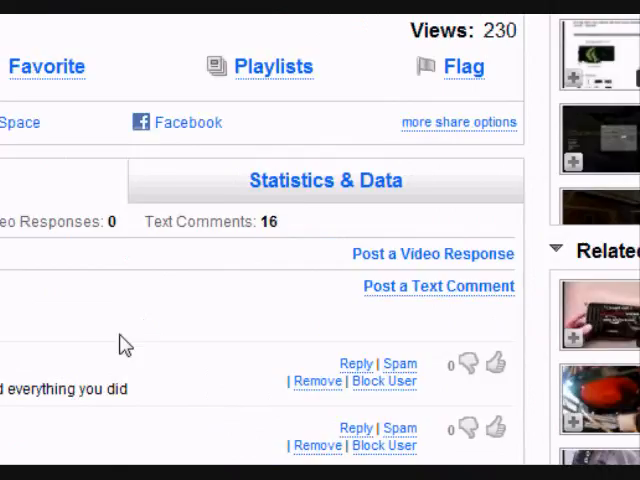
scroll(down, 3)
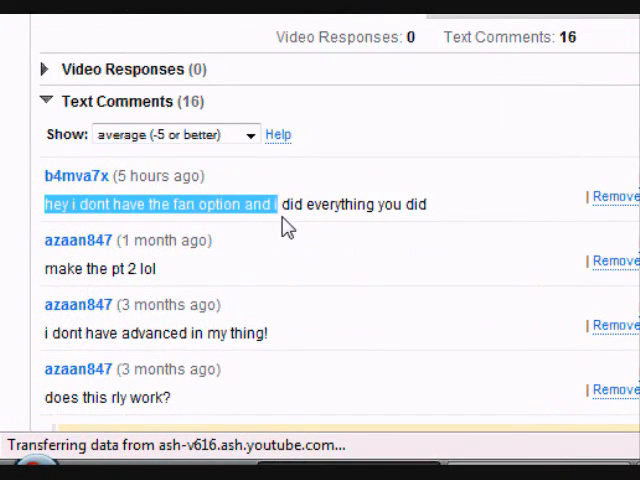
scroll(down, 3)
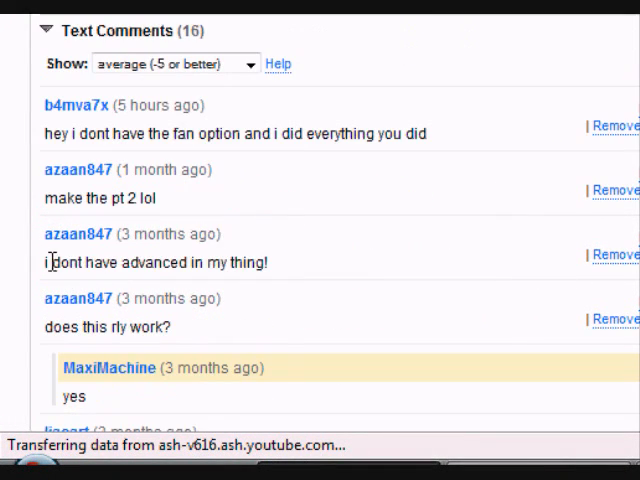
triple_click(155, 262)
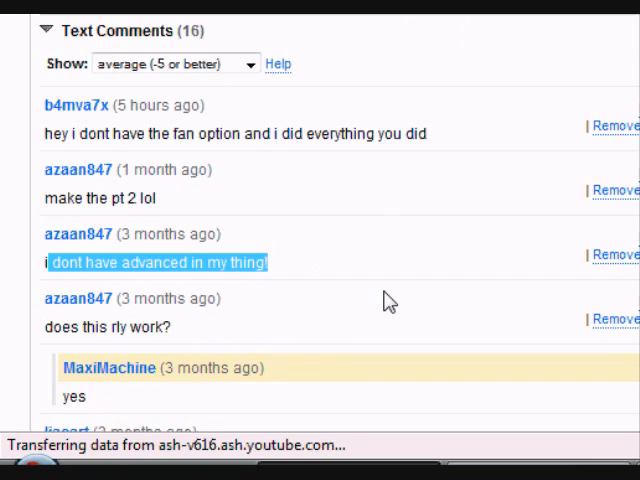
scroll(up, 3)
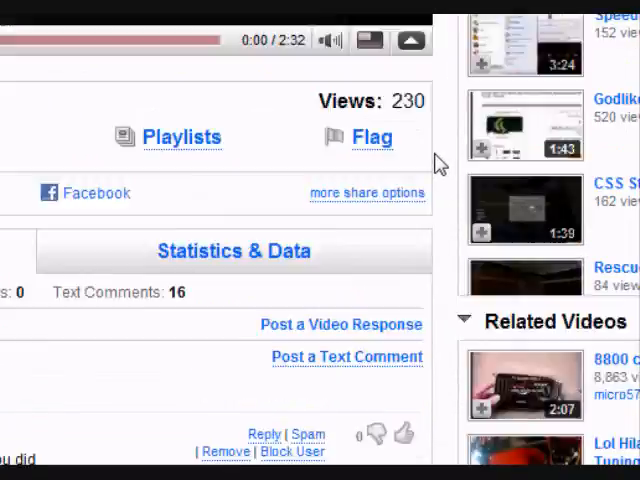
scroll(up, 3)
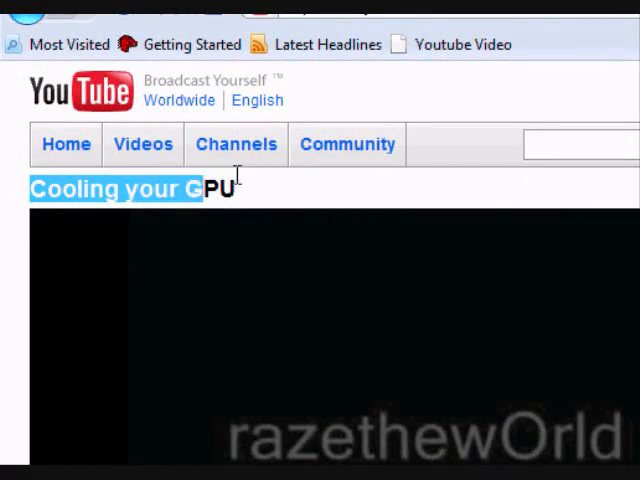
scroll(down, 3)
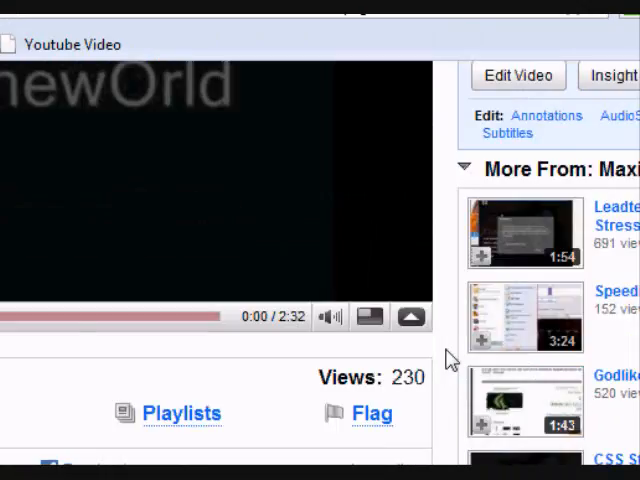
scroll(down, 3)
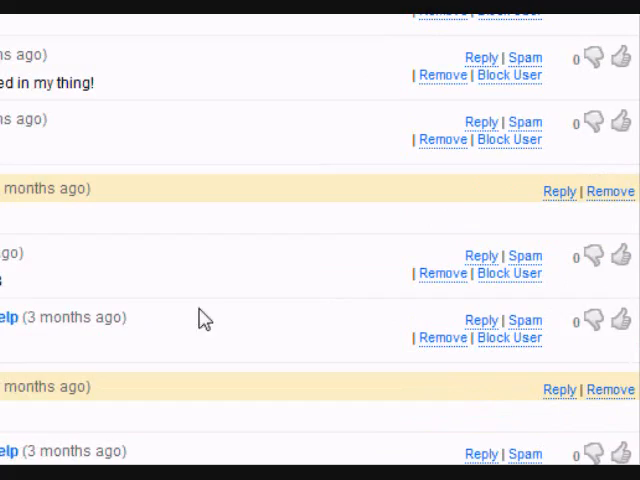
scroll(up, 3)
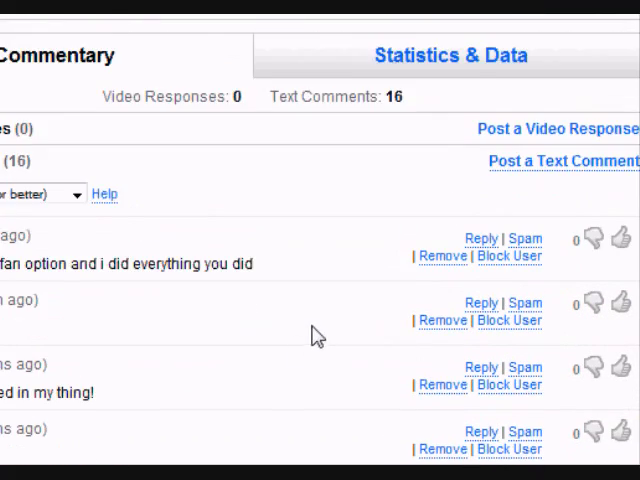
scroll(down, 3)
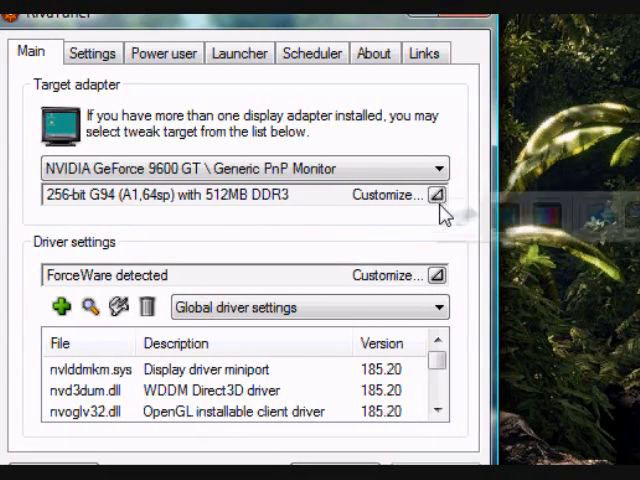
Step: Open the graphics card's low-level system settings and scroll down to the fan controls
click(436, 194)
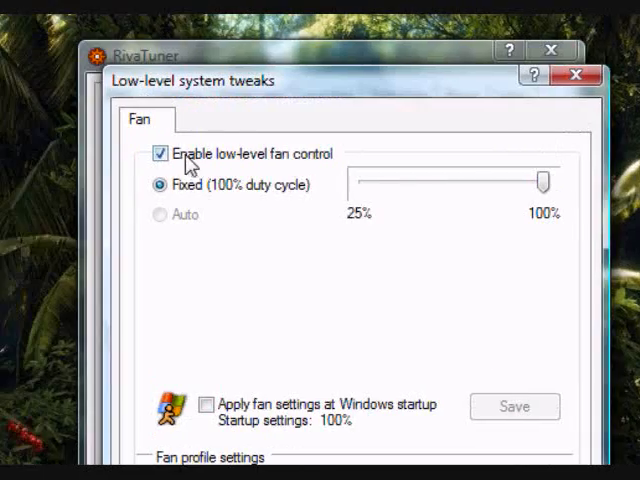
scroll(down, 3)
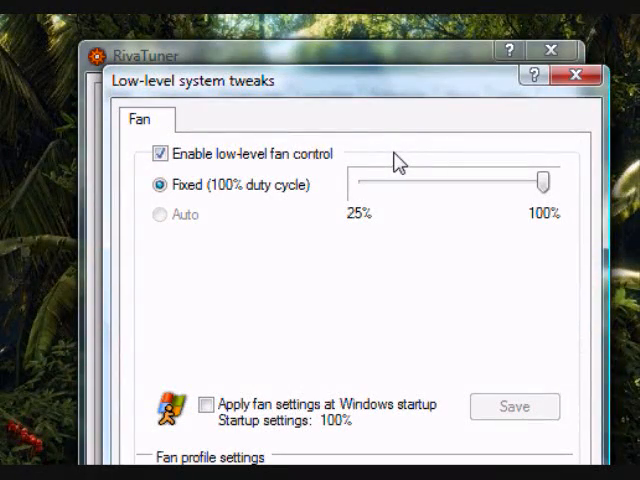
mouse_move(335, 287)
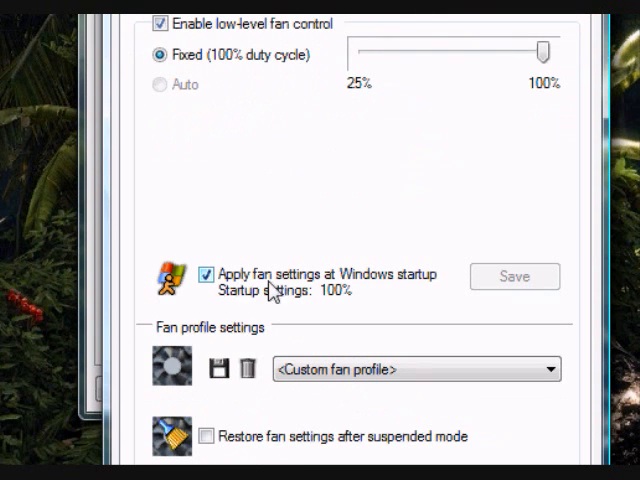
mouse_move(435, 337)
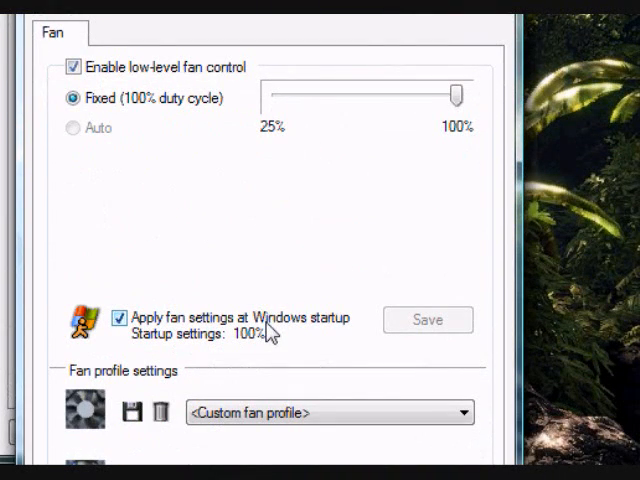
mouse_move(272, 330)
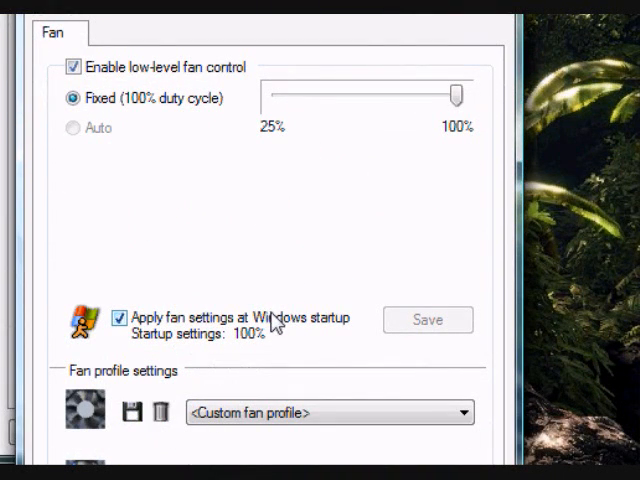